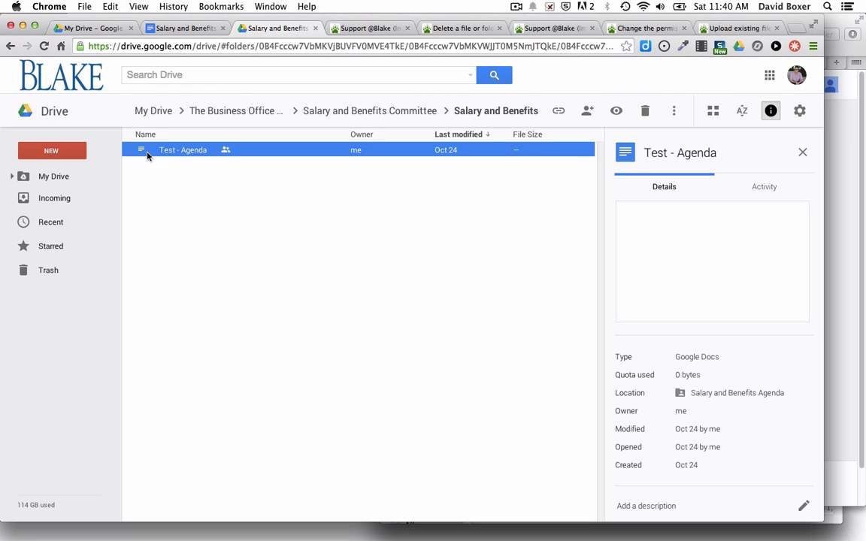
pyautogui.moveTo(217, 156)
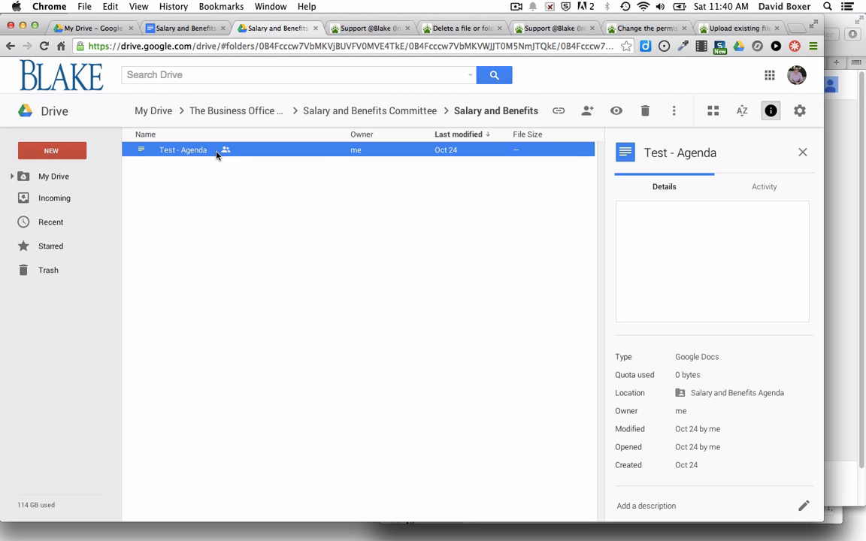
pyautogui.moveTo(232, 154)
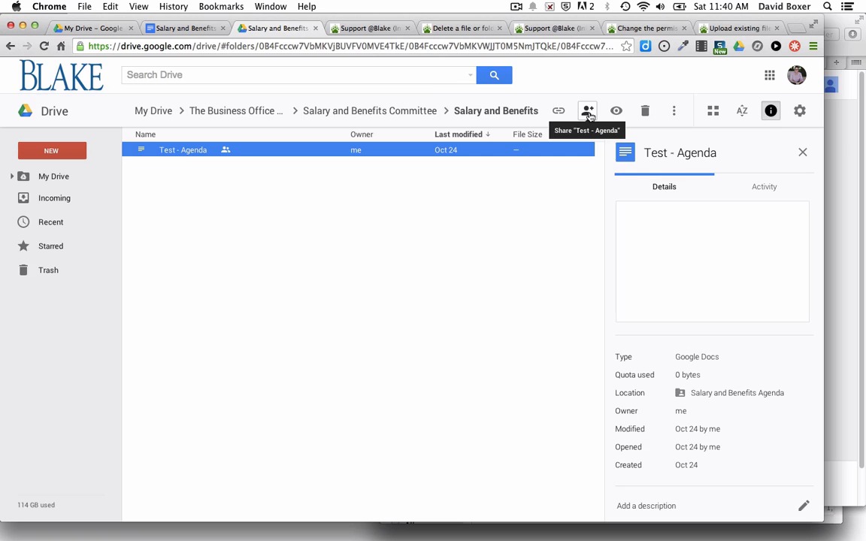
# - Open Test - Agenda's advanced sharing settings to see who has access and their rights
pyautogui.click(587, 110)
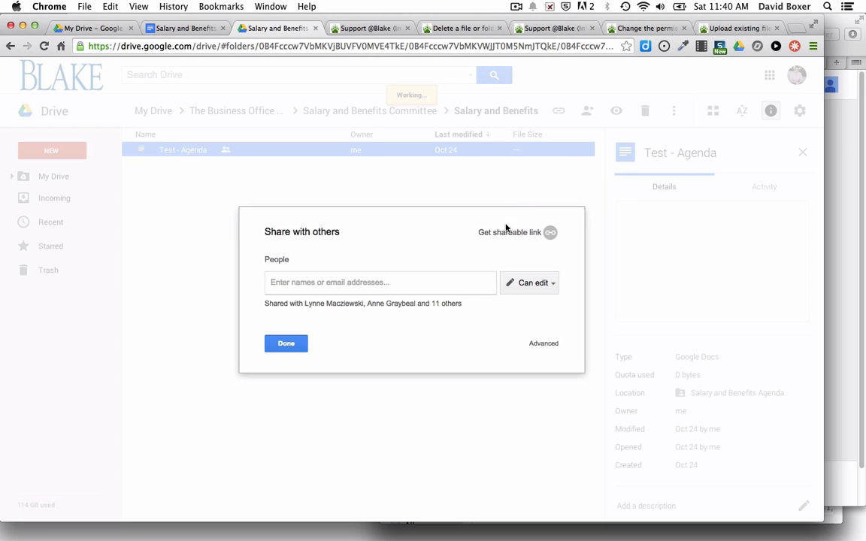
pyautogui.moveTo(489, 296)
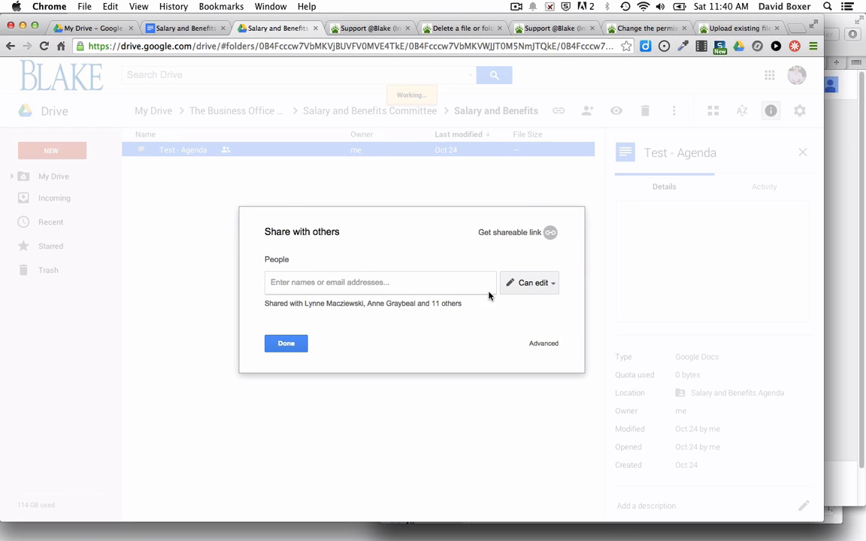
pyautogui.moveTo(304, 295)
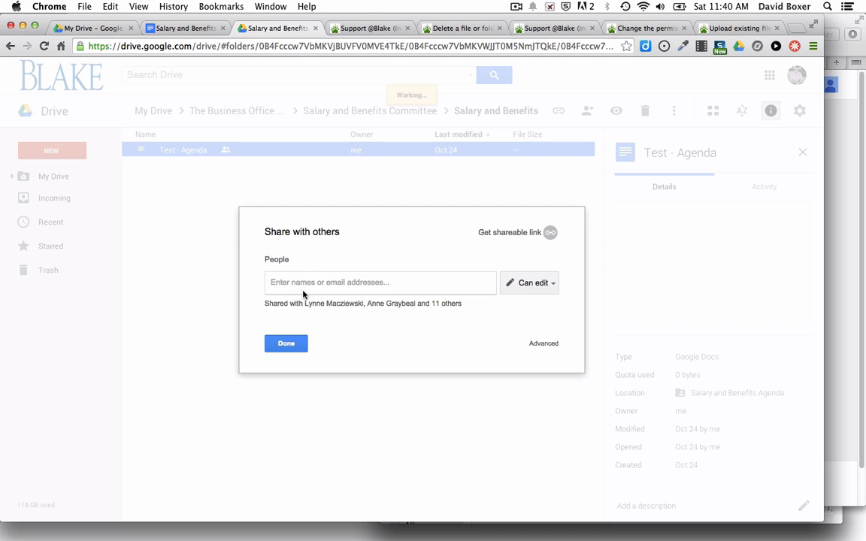
pyautogui.moveTo(359, 320)
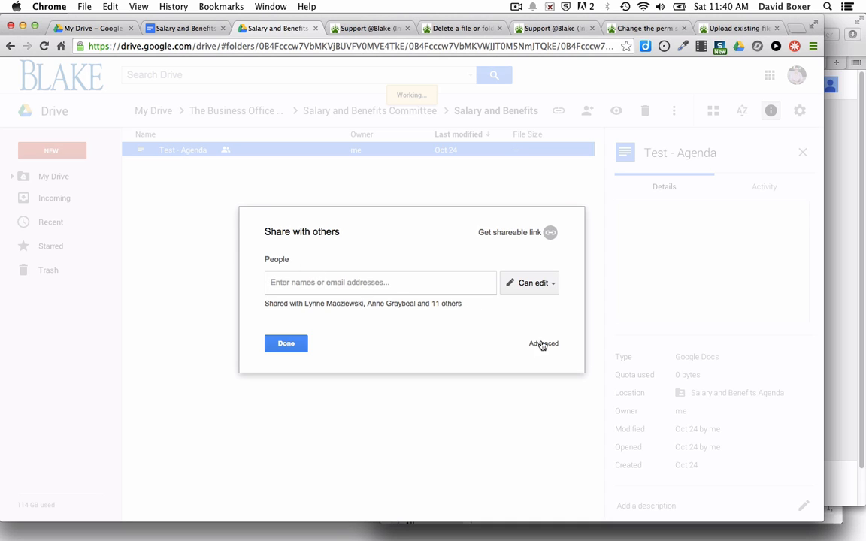
pyautogui.click(543, 343)
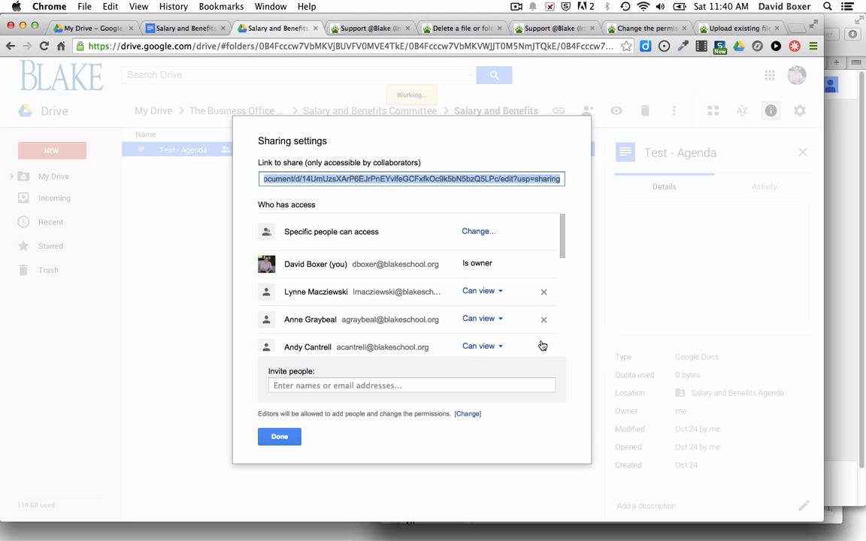
pyautogui.moveTo(353, 263)
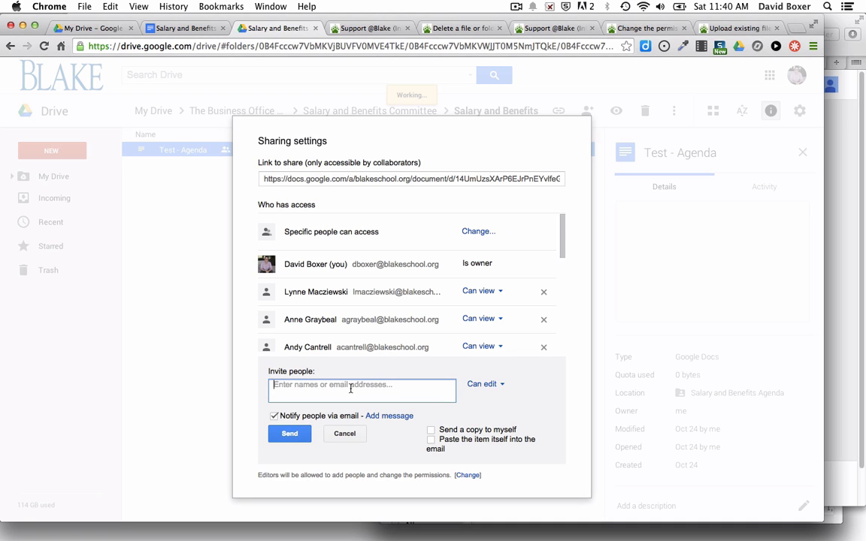
# - Turn off email notifications and close Test - Agenda's sharing settings without inviting anyone
pyautogui.click(484, 384)
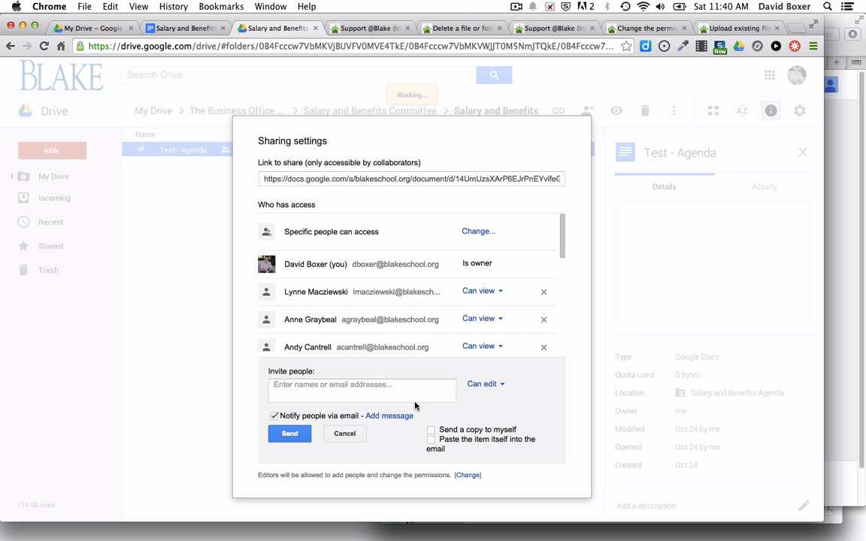
pyautogui.click(274, 415)
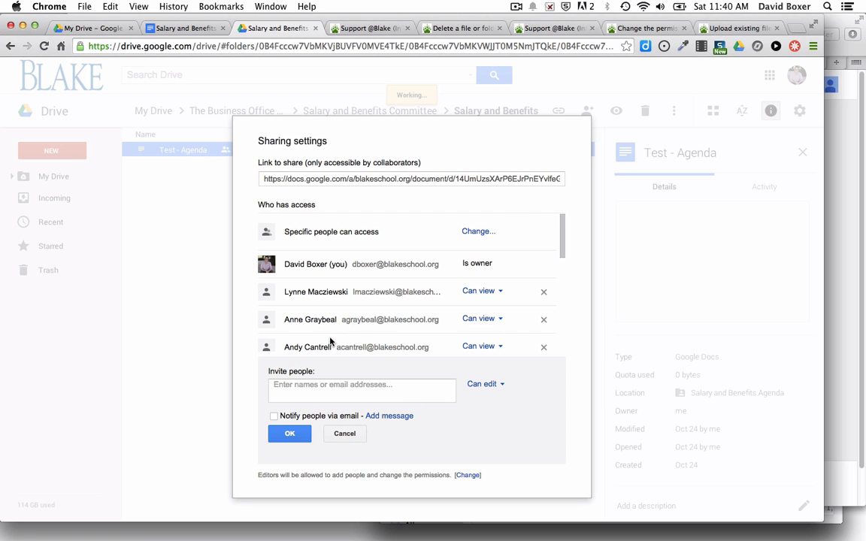
pyautogui.moveTo(492, 283)
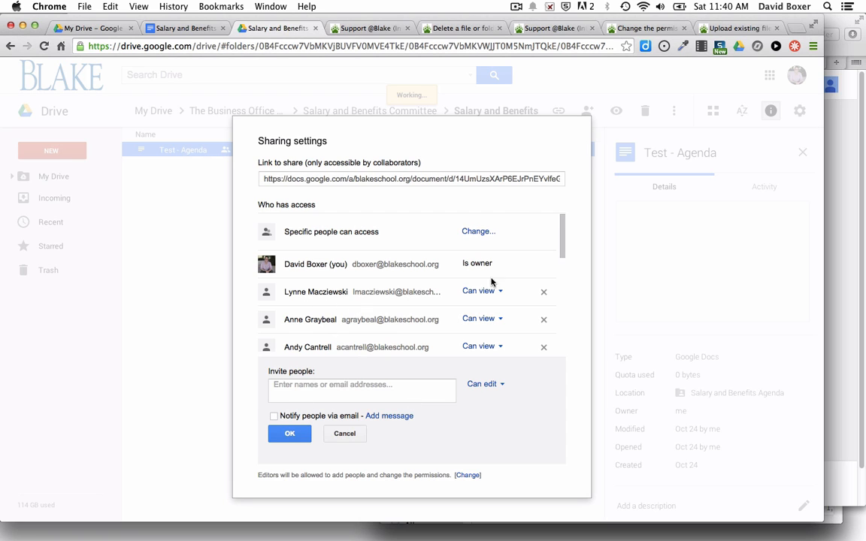
pyautogui.moveTo(380, 375)
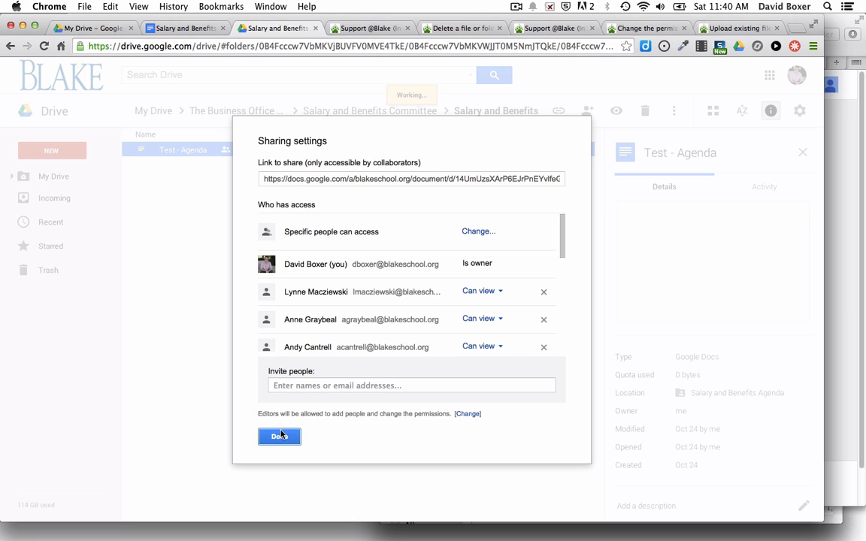
pyautogui.click(279, 437)
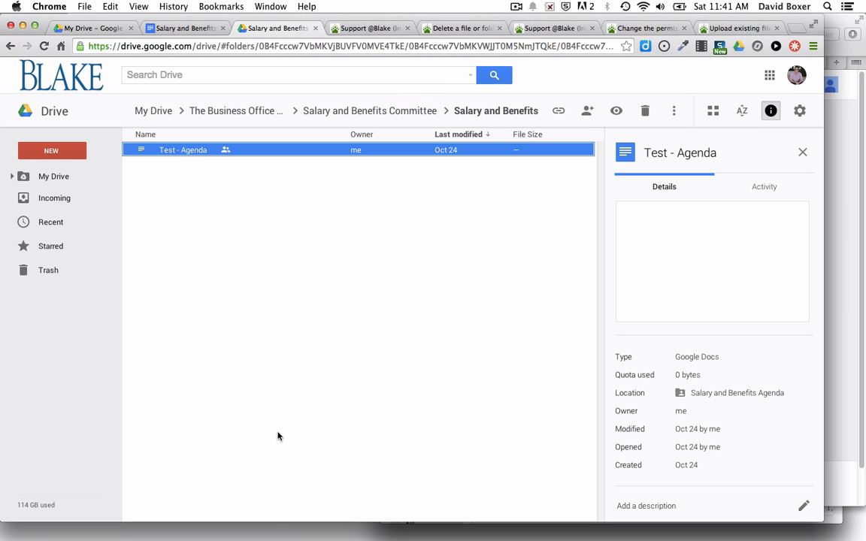